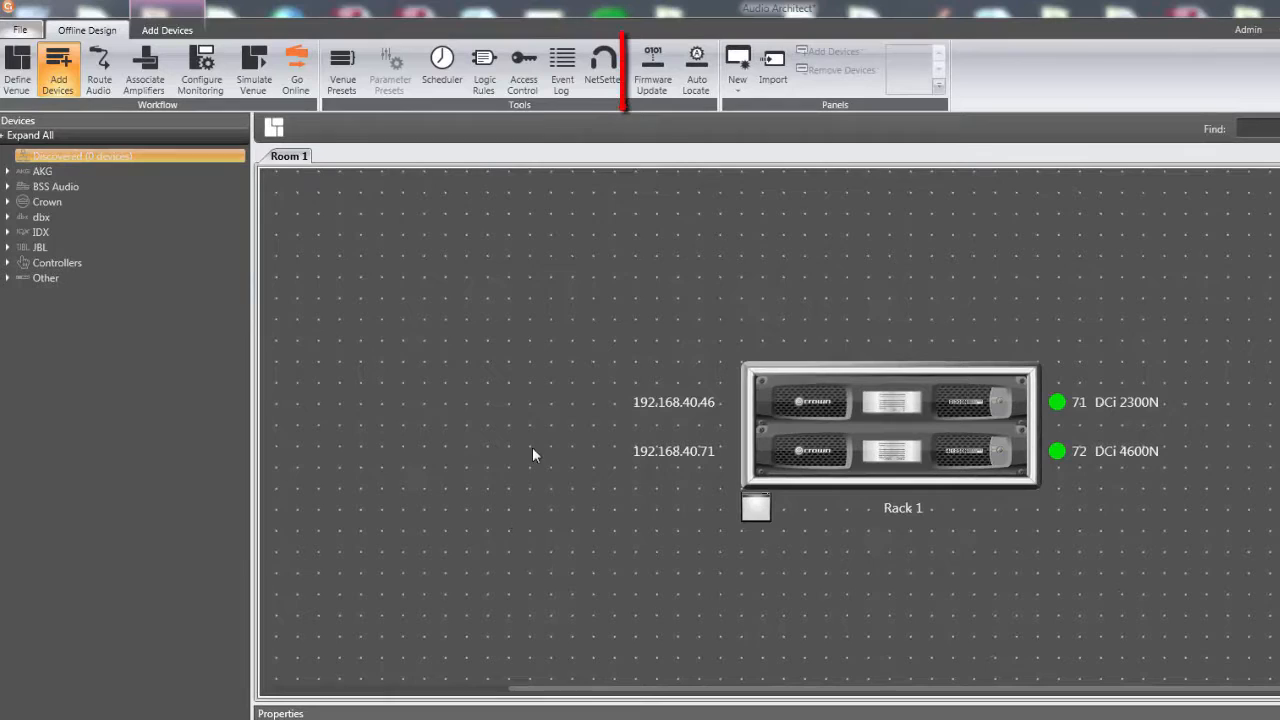
# Step: Launch Firmware Update from the Tools group to reach the device-presets warning
pyautogui.click(652, 70)
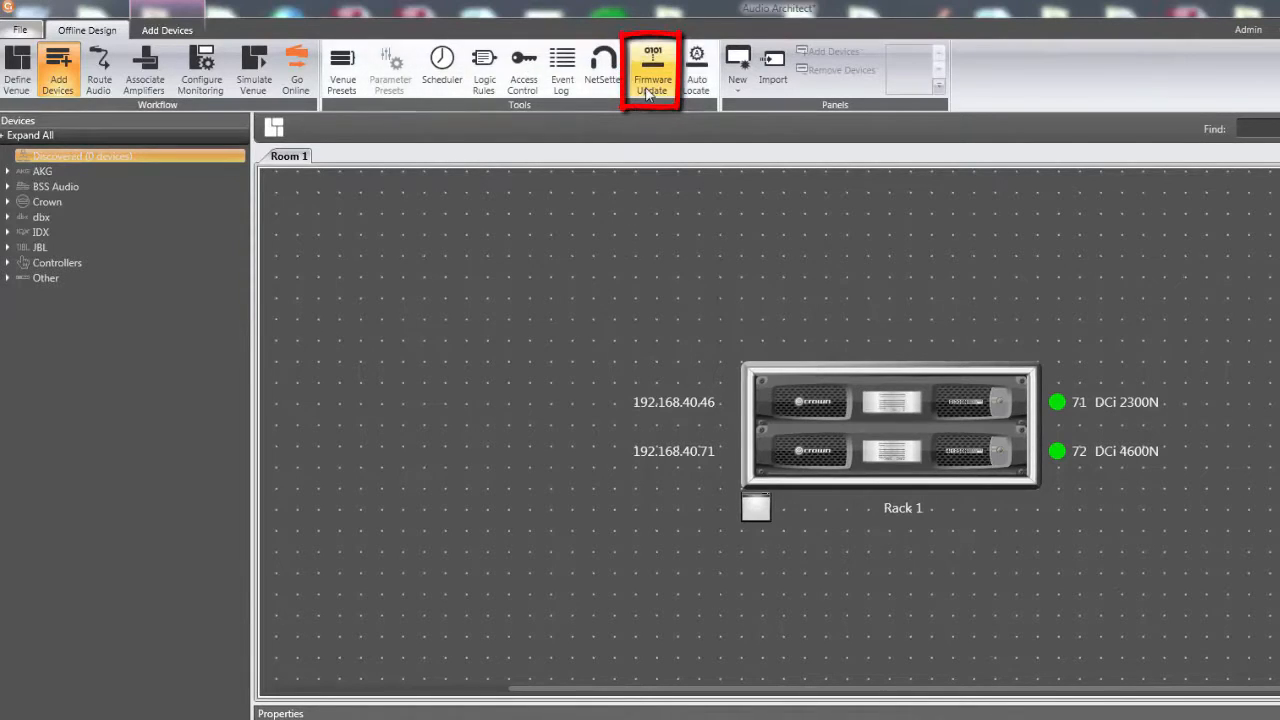
pyautogui.click(652, 70)
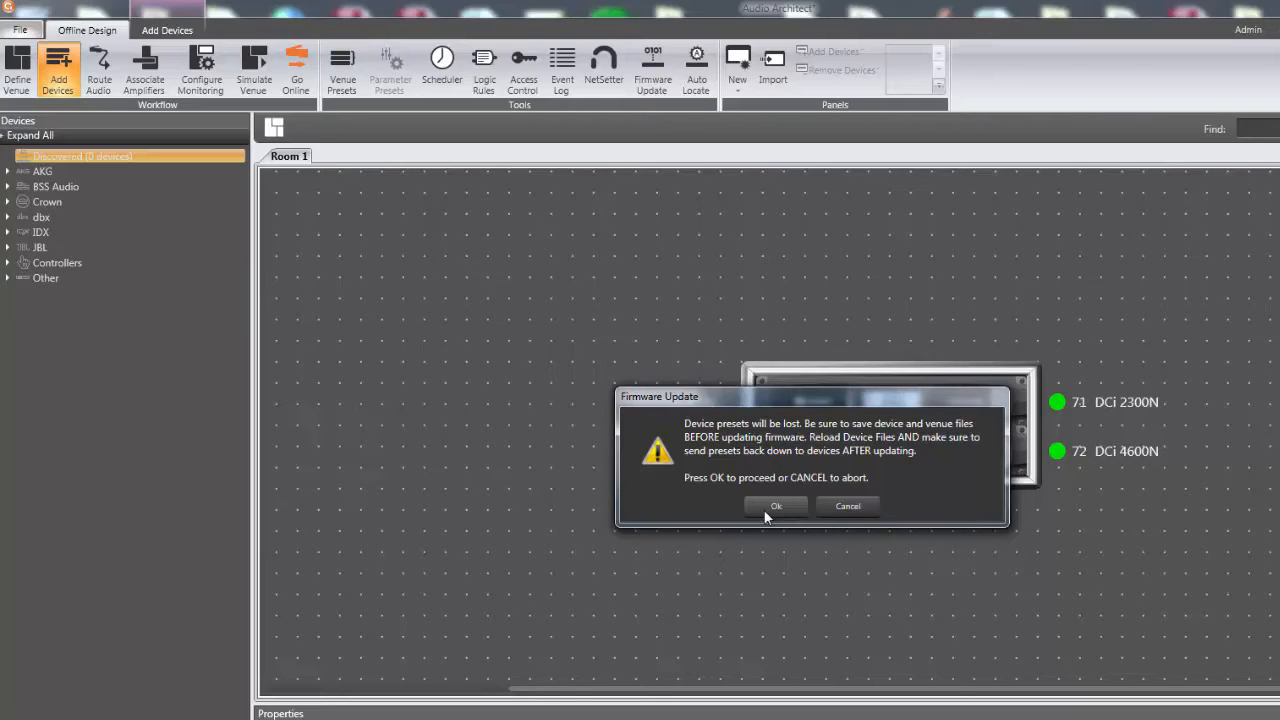
# Step: Accept the presets-lost warning to list both DCi amplifiers with 1.0.2.16 available
pyautogui.click(776, 505)
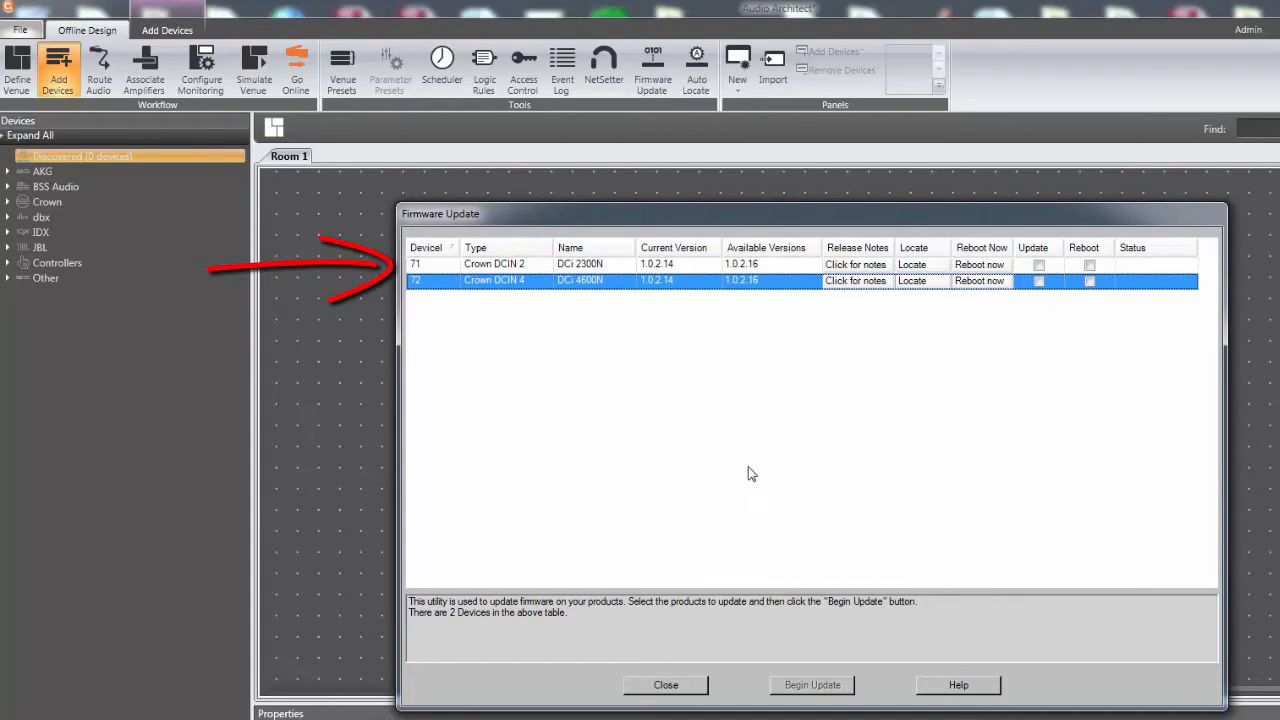
pyautogui.moveTo(663, 308)
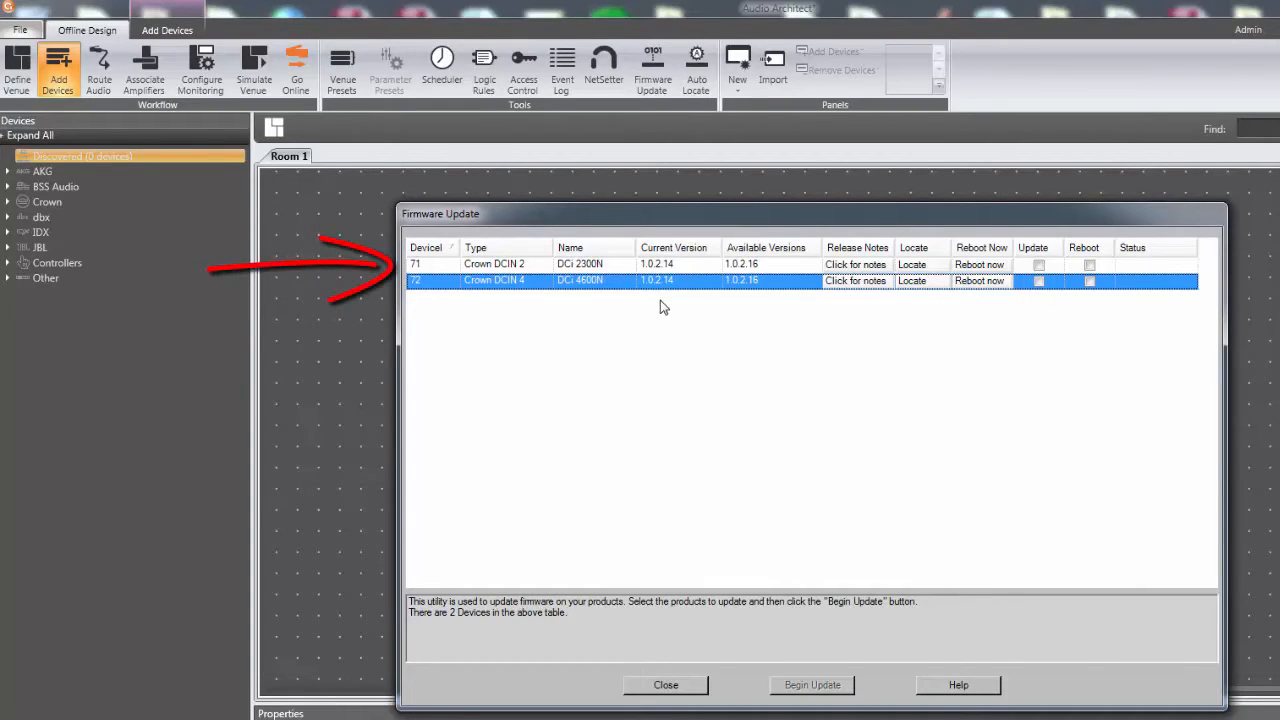
pyautogui.moveTo(783, 310)
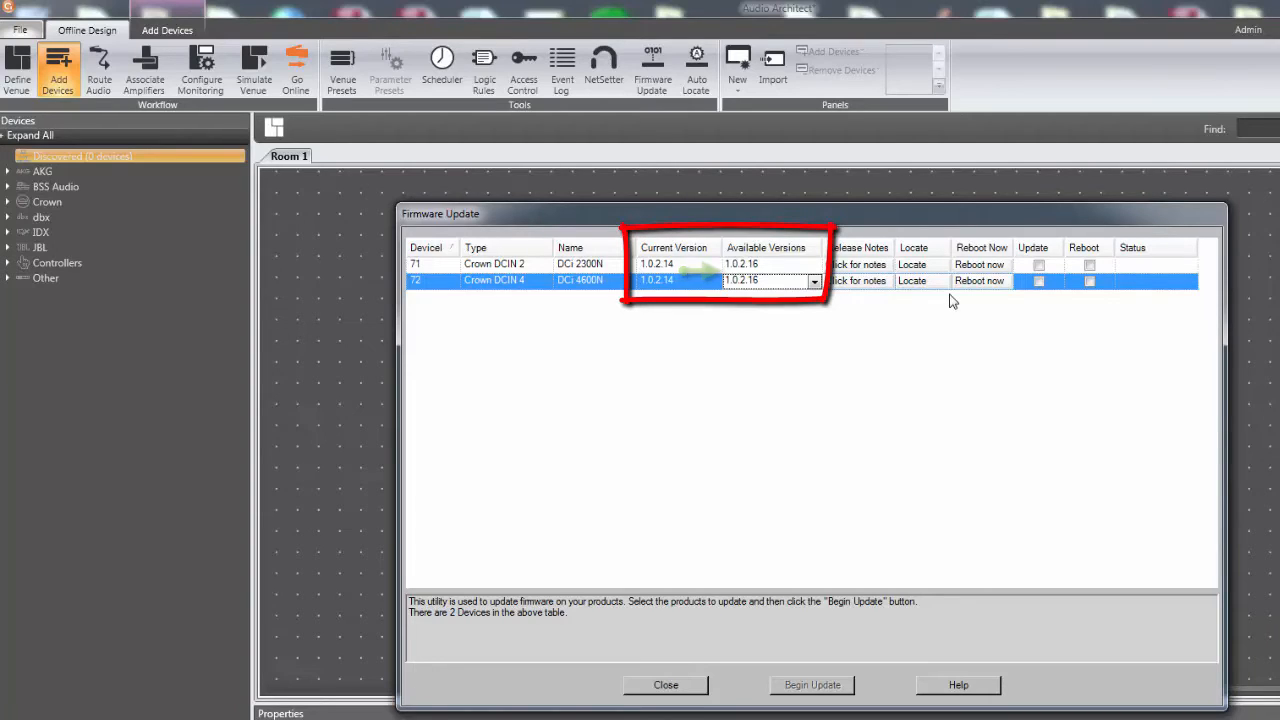
# Step: Mark the DCi 4600N (72) and DCi 2300N (71) for update and reboot
pyautogui.click(1039, 281)
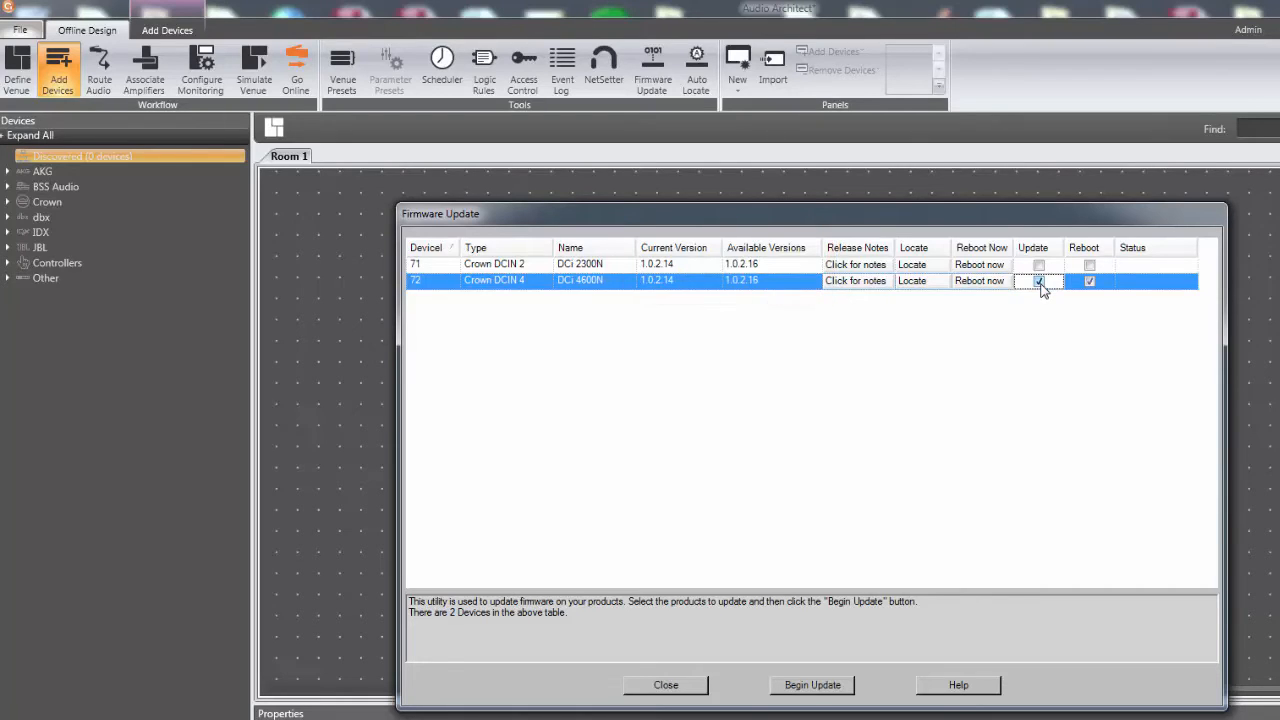
pyautogui.click(1038, 264)
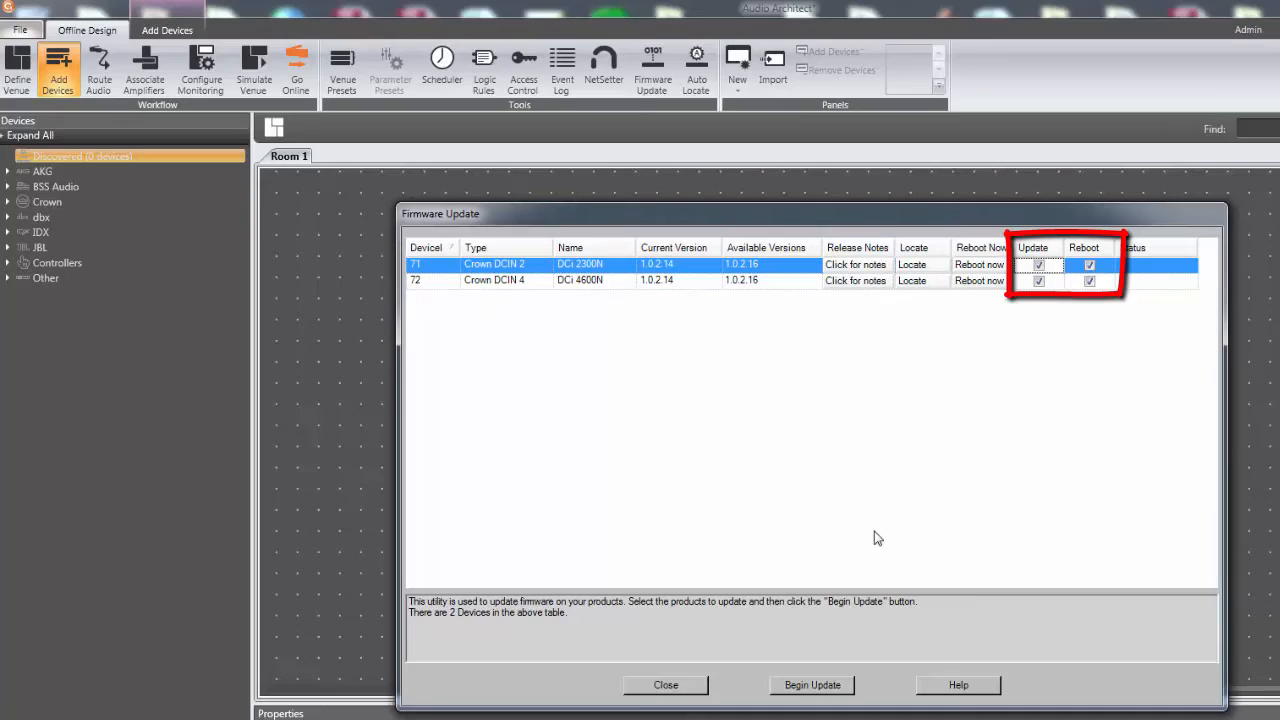
pyautogui.moveTo(845, 695)
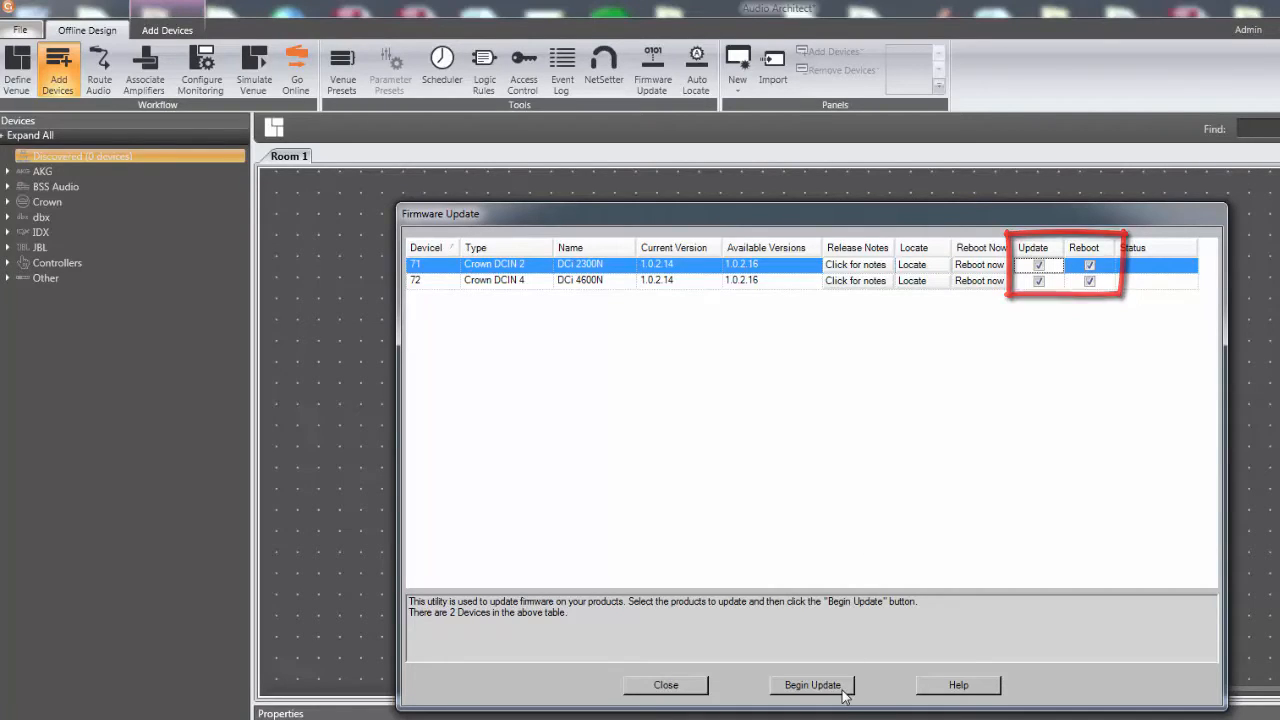
# Step: Run the update to 1.0.2.16 on both amplifiers and close the window once completed
pyautogui.click(811, 685)
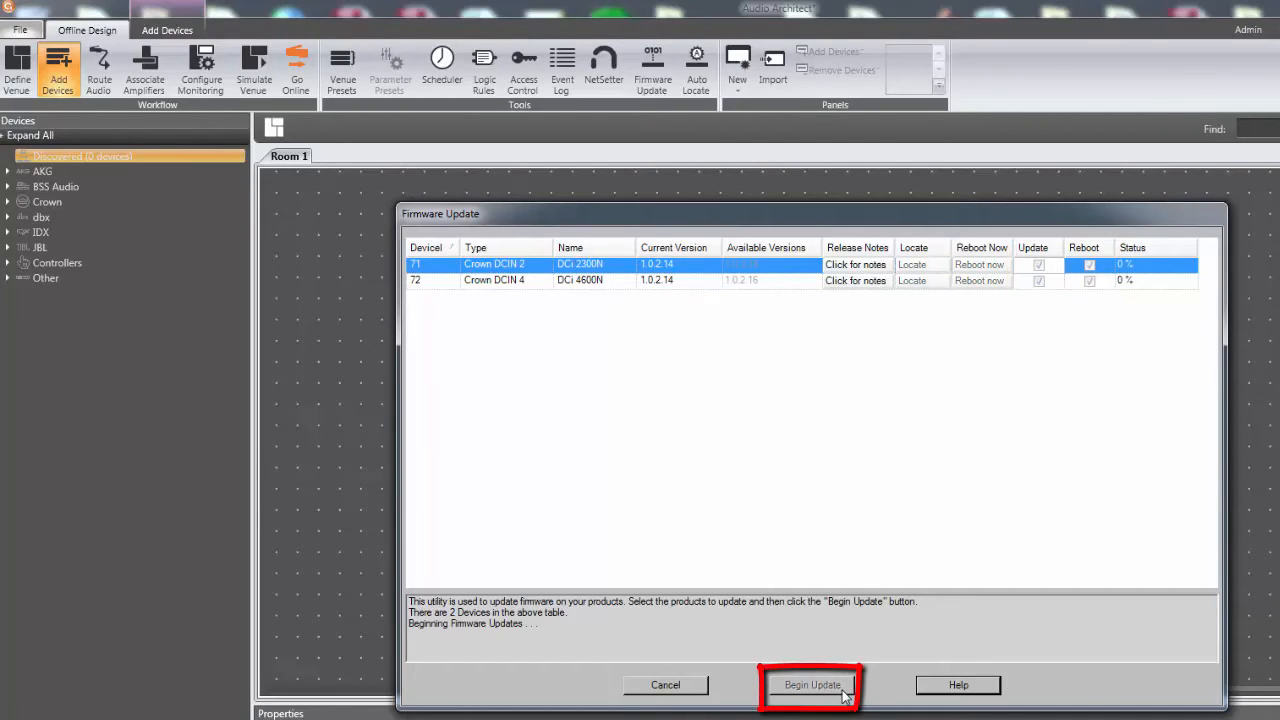
pyautogui.click(812, 685)
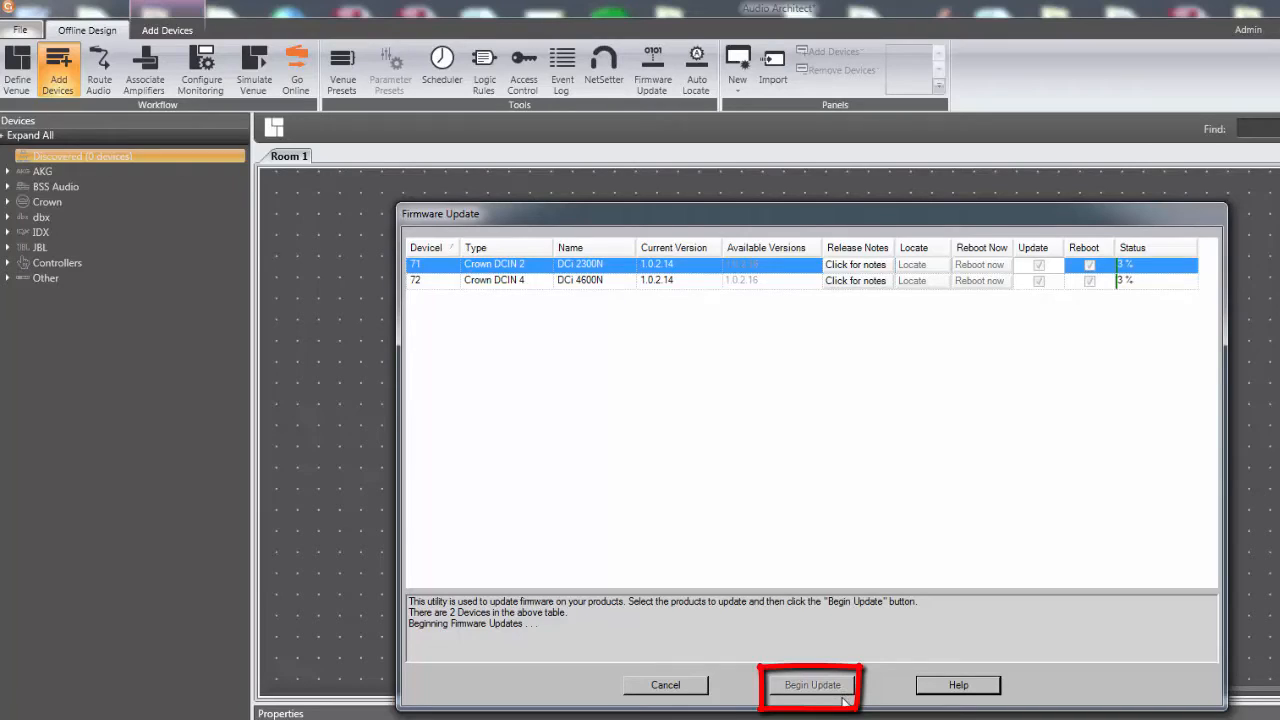
pyautogui.click(811, 685)
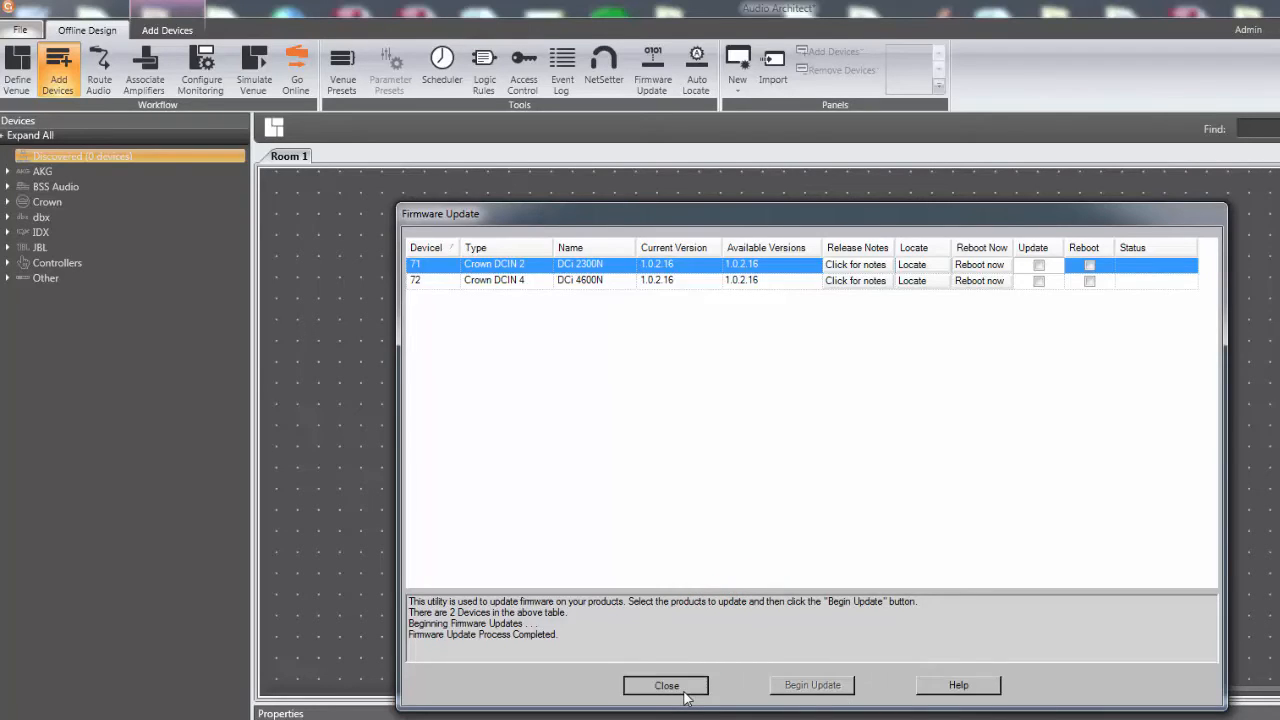
pyautogui.click(666, 685)
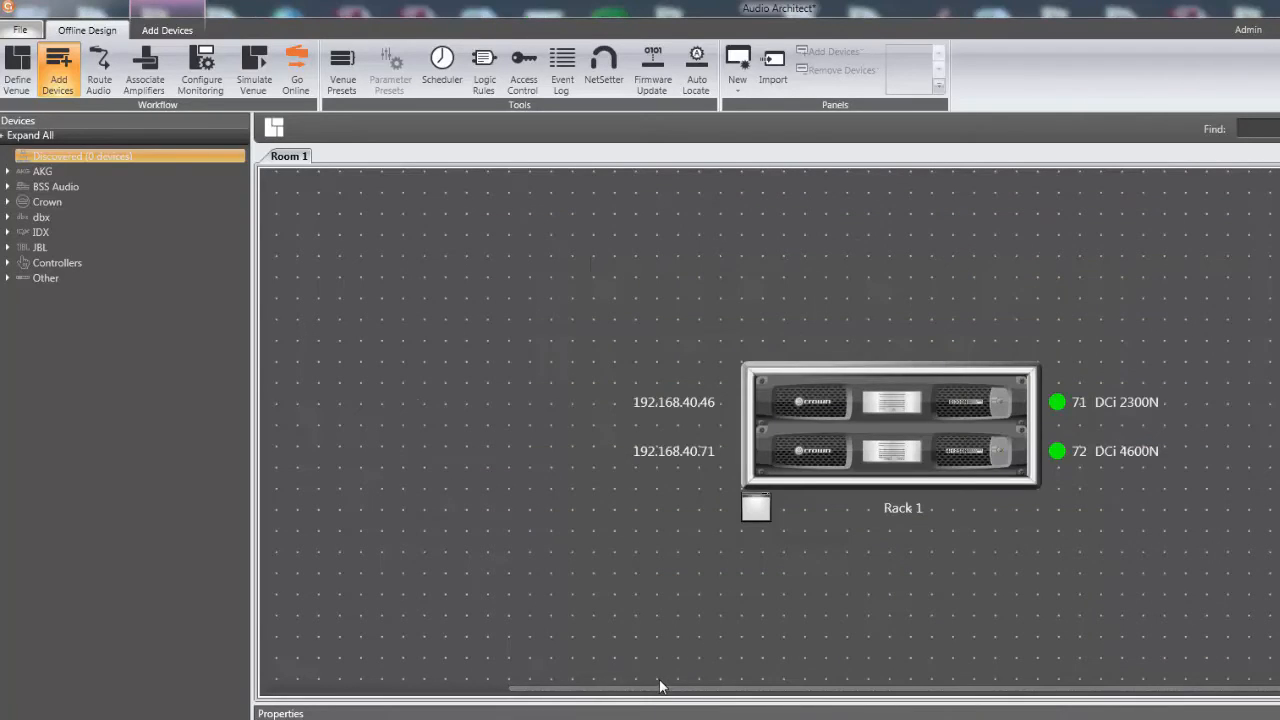
pyautogui.moveTo(660, 634)
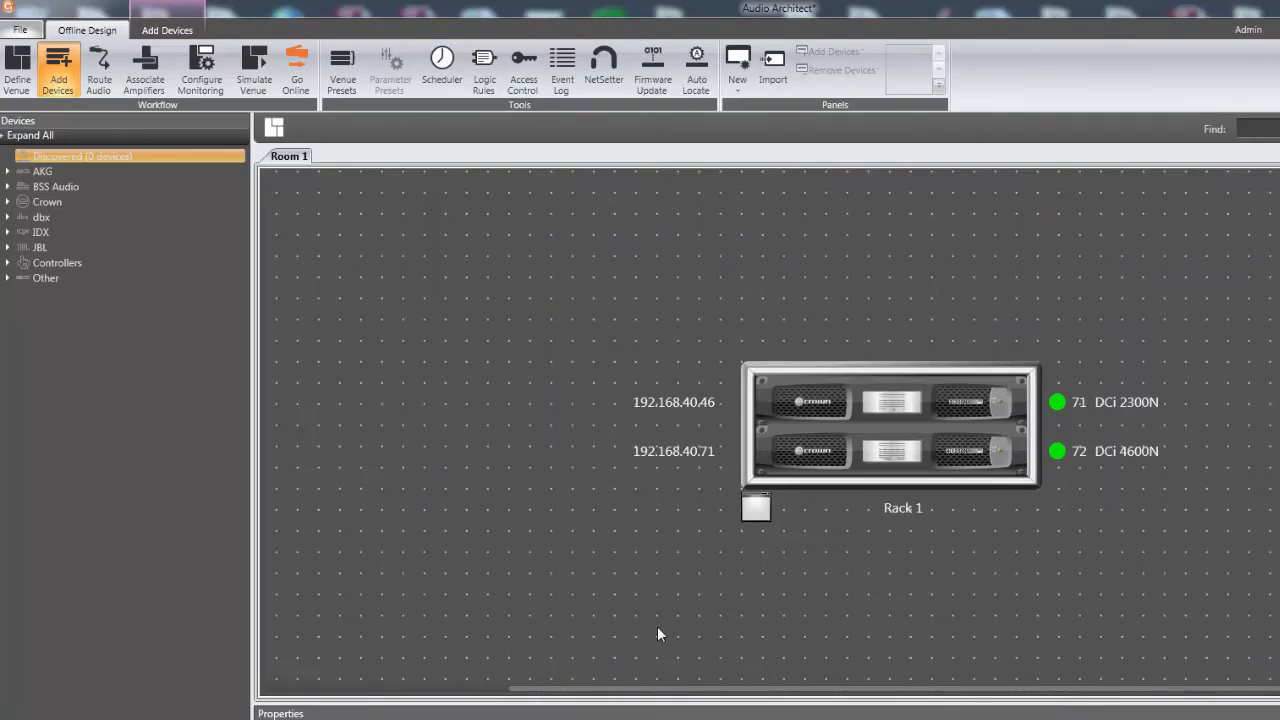